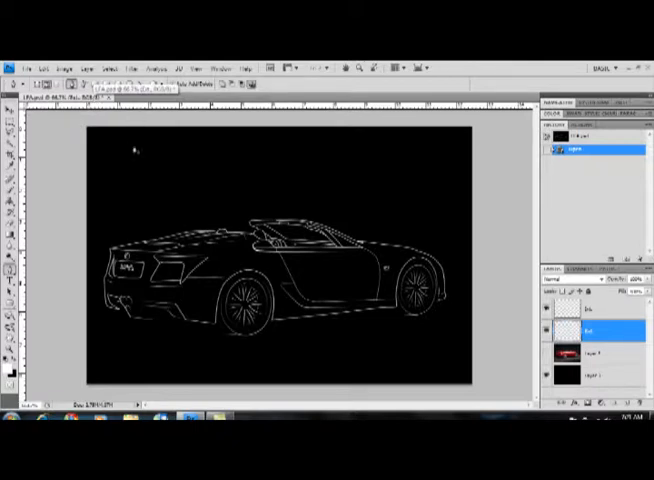
pyautogui.moveTo(142, 220)
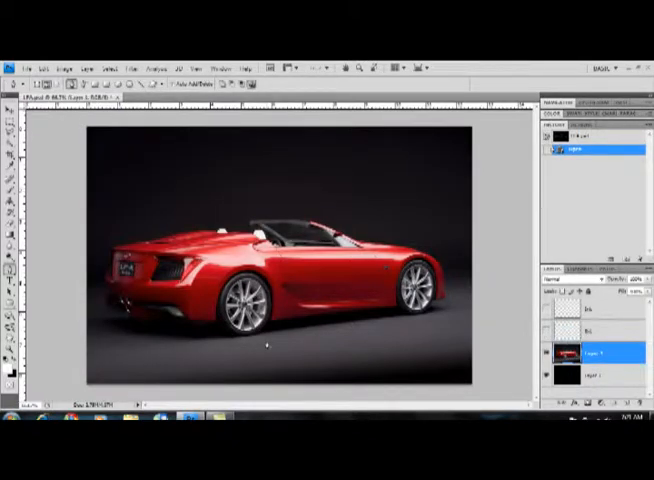
pyautogui.moveTo(176, 190)
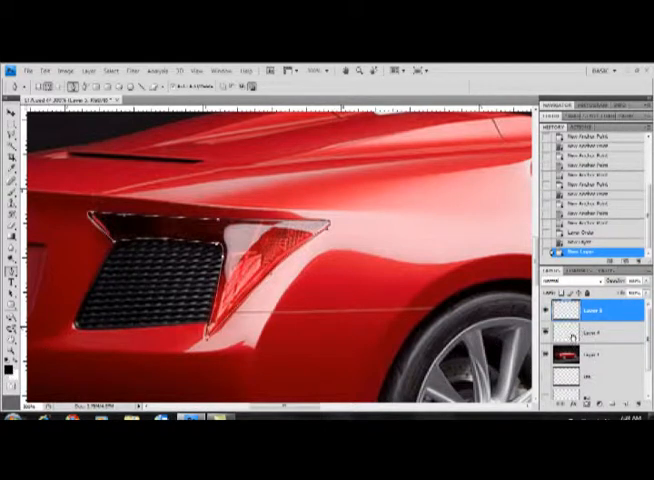
# - Place a Pen tool anchor point along the rear side intake edge
pyautogui.click(590, 332)
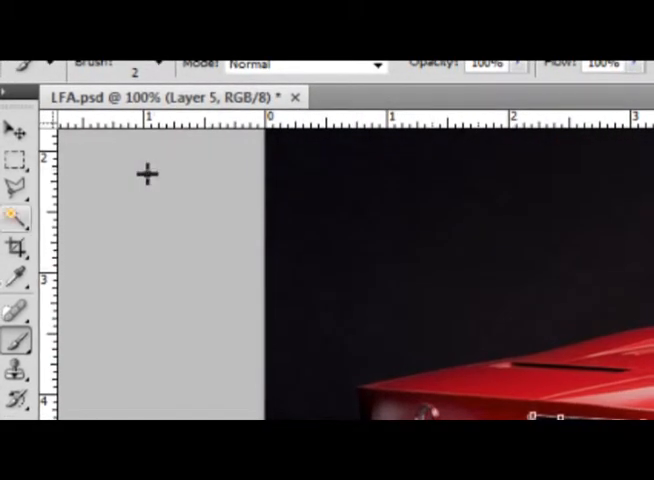
# - Set the Brush tool size to 2 px in the options bar
pyautogui.click(156, 62)
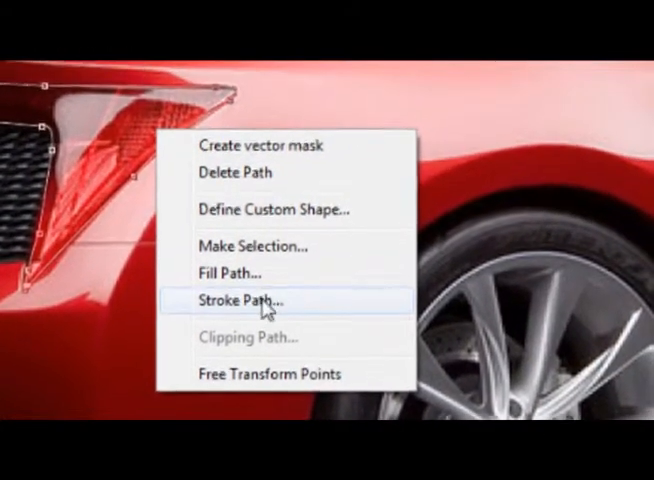
# - Stroke the rear-intake path onto Layer 5 using the Brush tool
pyautogui.click(244, 300)
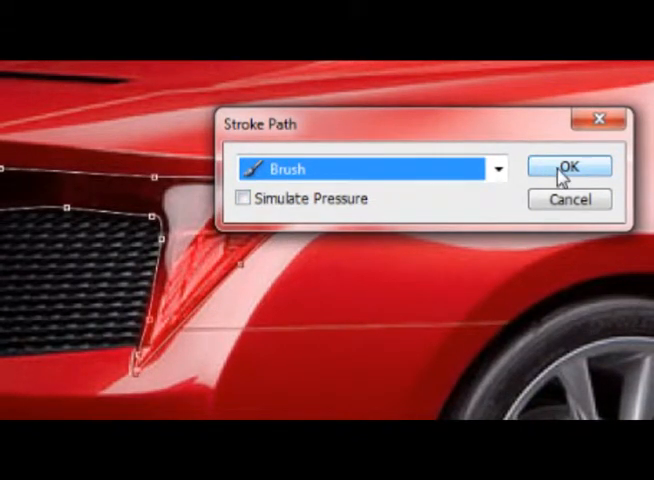
pyautogui.click(568, 164)
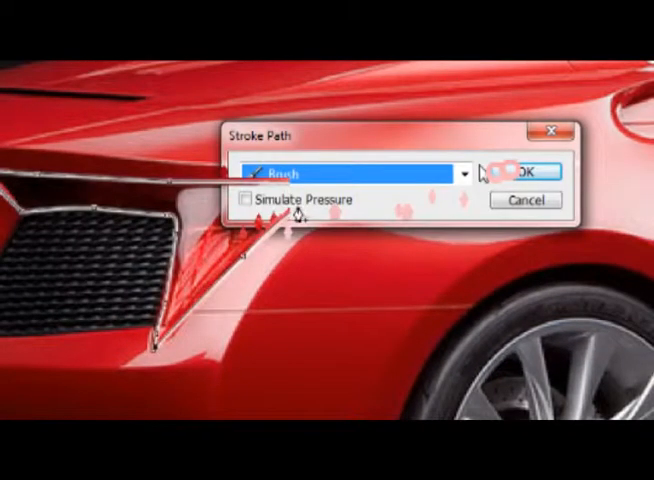
pyautogui.click(528, 172)
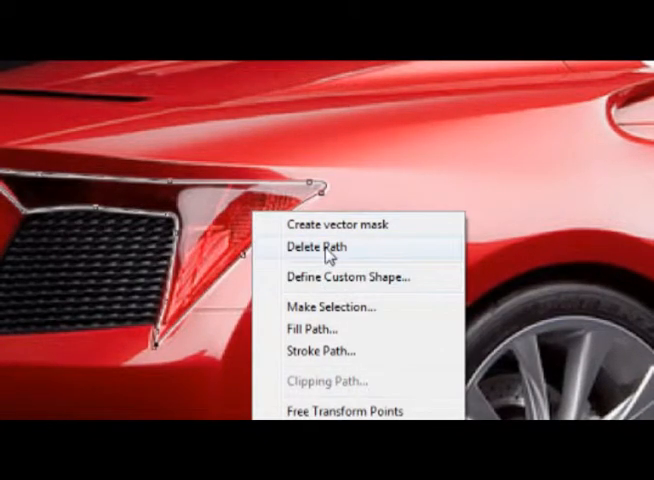
# - Delete the stroked rear-intake work path, keeping the brushed line on Layer 5
pyautogui.click(312, 246)
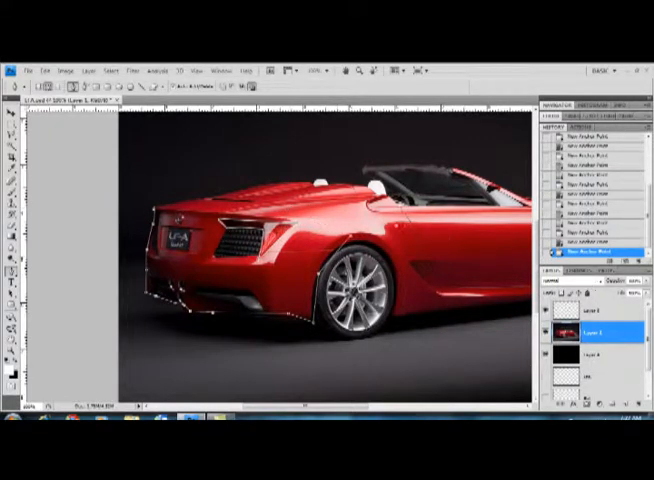
# - Choose Stroke Path from the traced path's context menu
pyautogui.rightClick(310, 240)
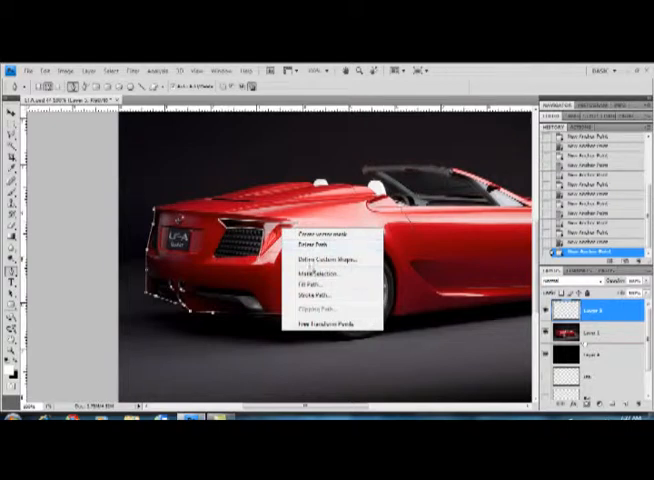
pyautogui.click(320, 272)
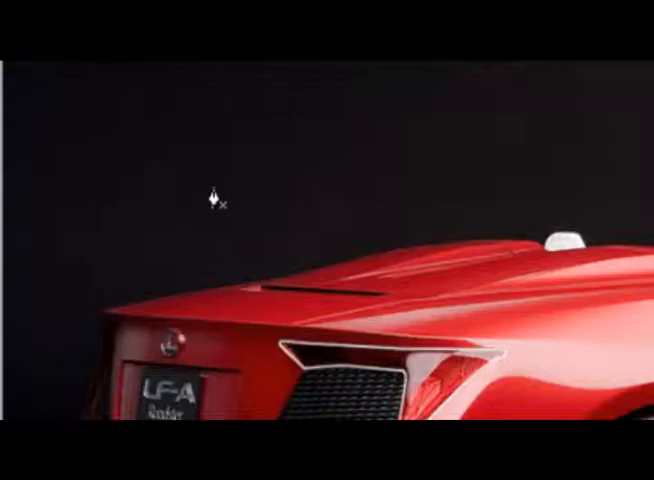
pyautogui.moveTo(368, 222)
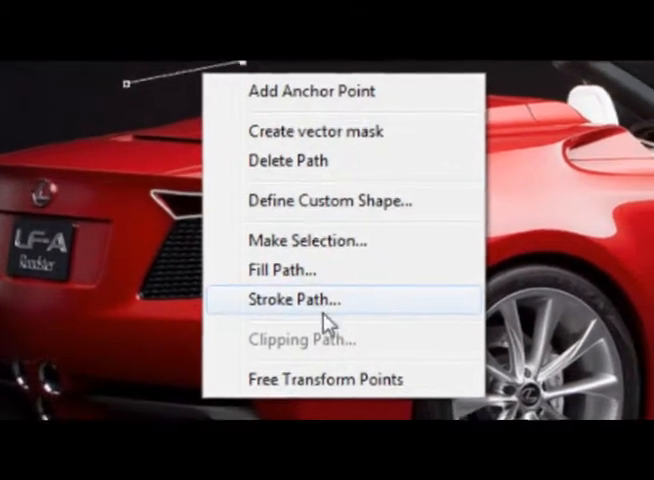
# - Stroke the spoiler path with the Brush and Simulate Pressure for tapered ends
pyautogui.click(296, 300)
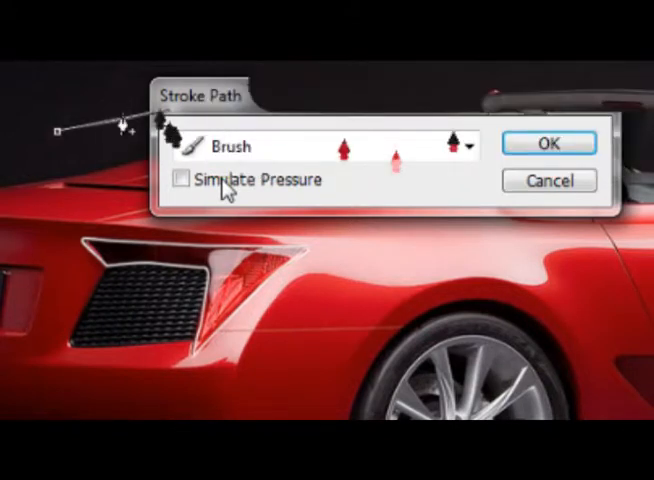
pyautogui.click(548, 144)
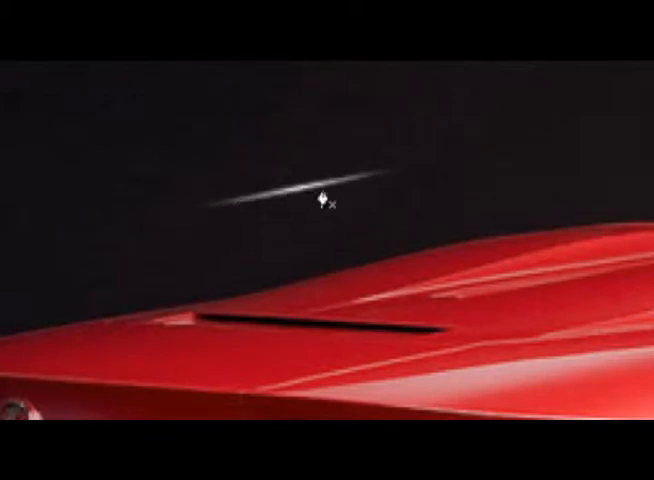
pyautogui.moveTo(456, 190)
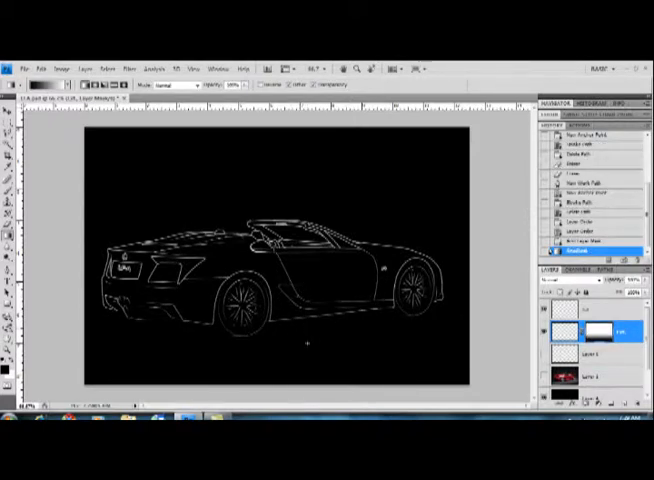
# - Drag a gradient across the line-art layer mask to fade the white outline
pyautogui.moveTo(290, 276); pyautogui.dragTo(308, 358)
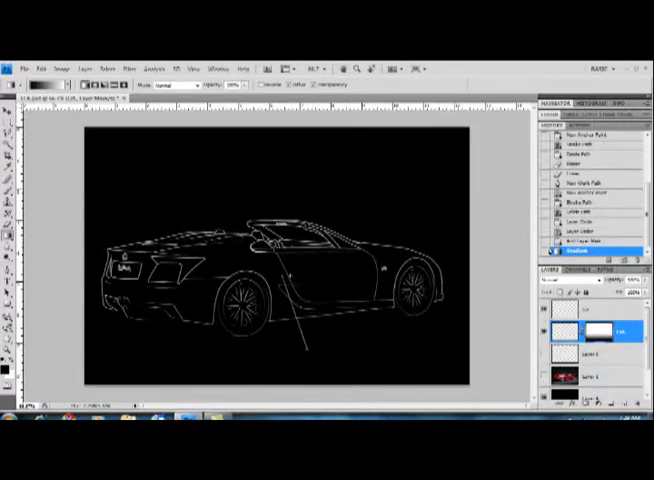